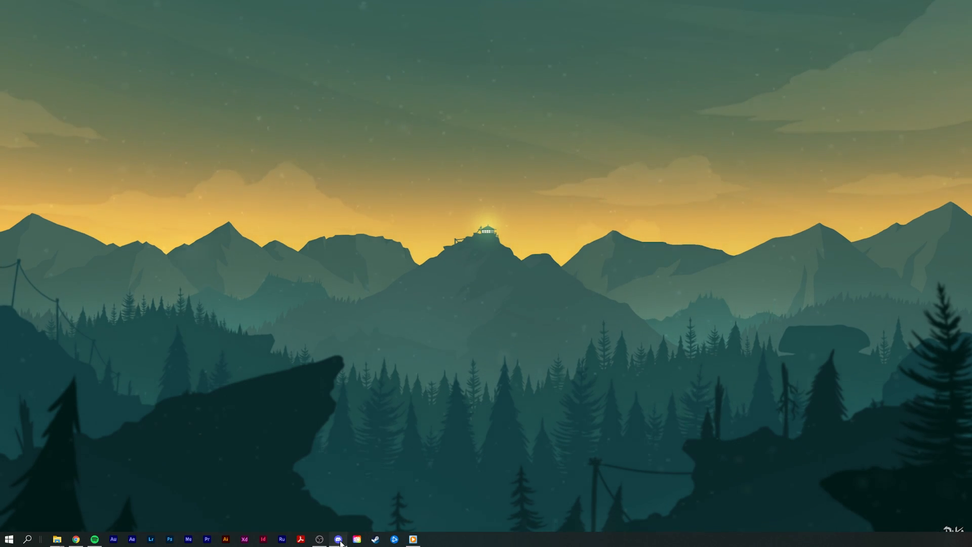
Launch Discord and land on the Tech How server's spam channel.
click(338, 538)
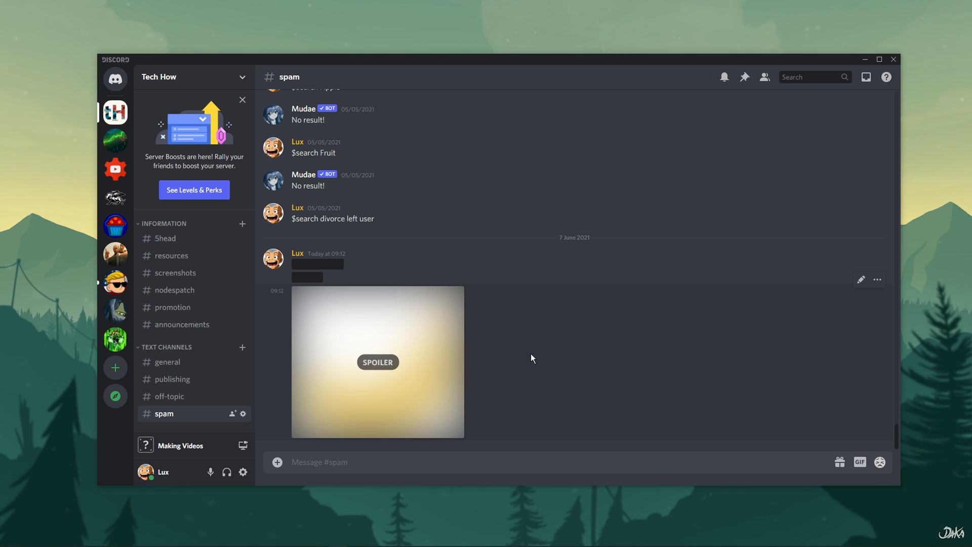
mouse_move(115, 112)
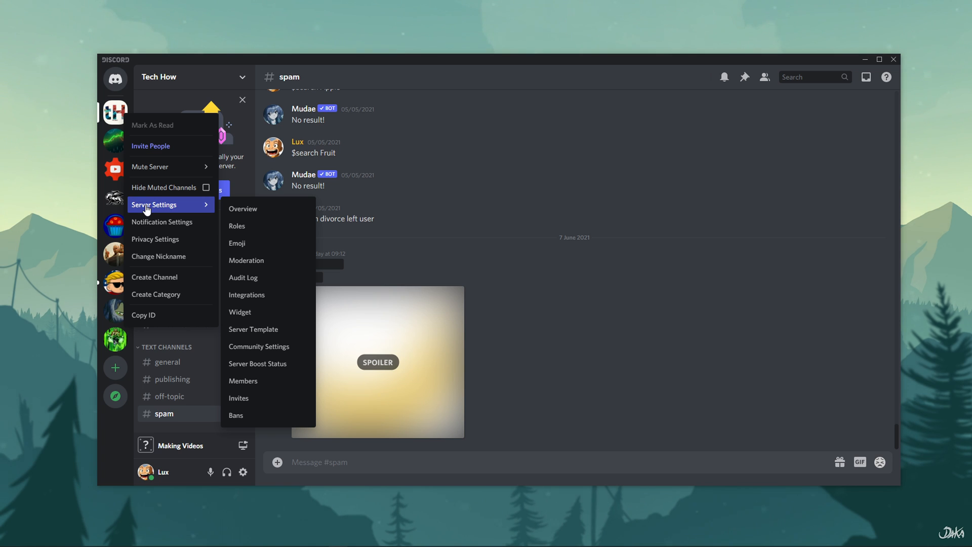
Reach the Tech How server's Server Emoji settings page, currently empty.
click(243, 208)
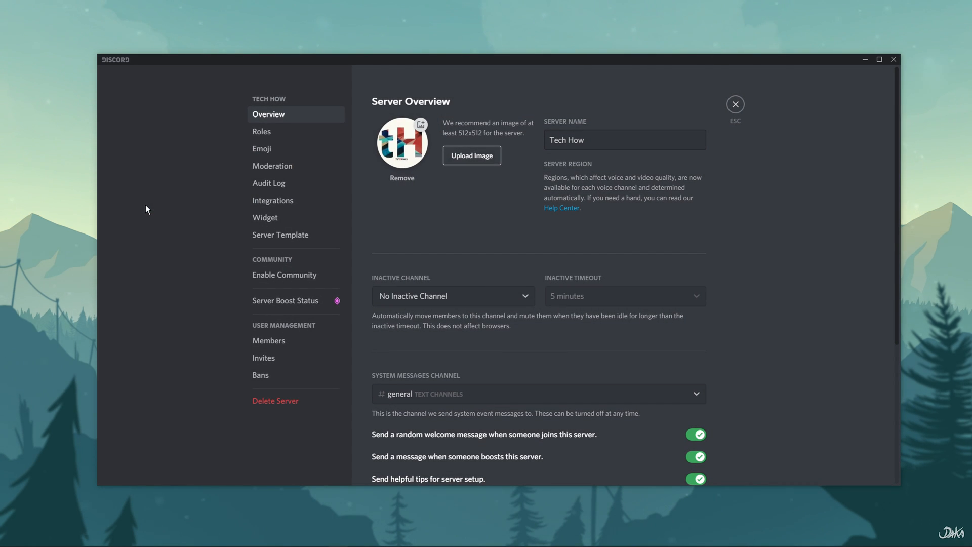
mouse_move(297, 153)
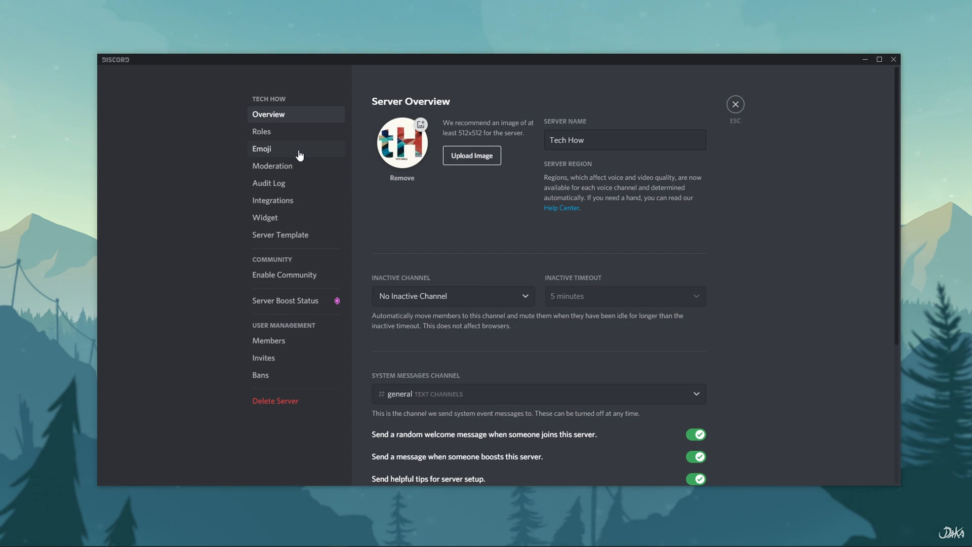
click(262, 148)
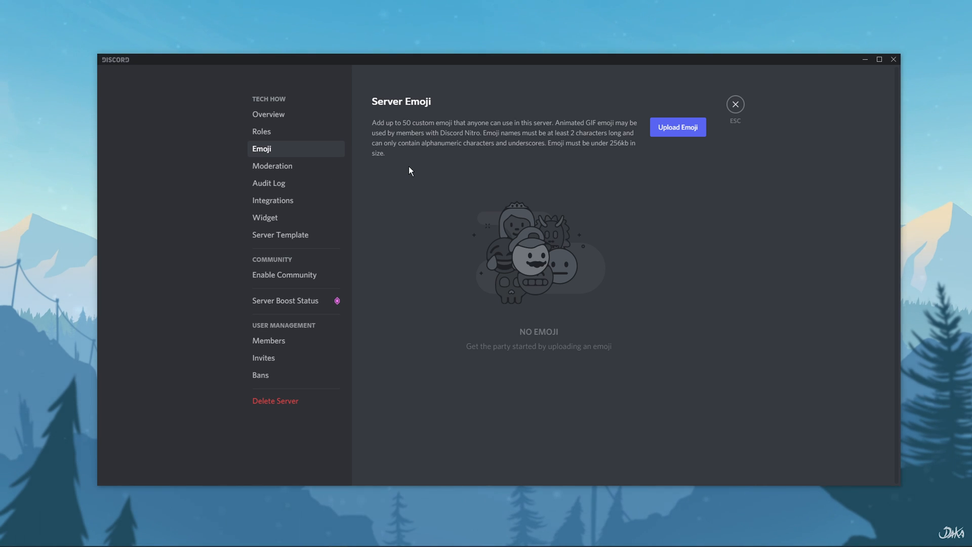
mouse_move(678, 130)
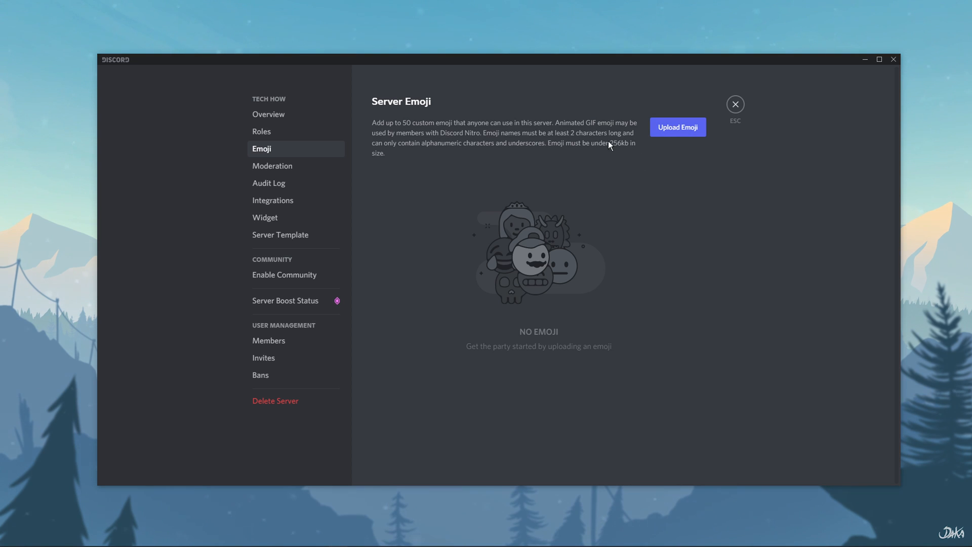
mouse_move(622, 157)
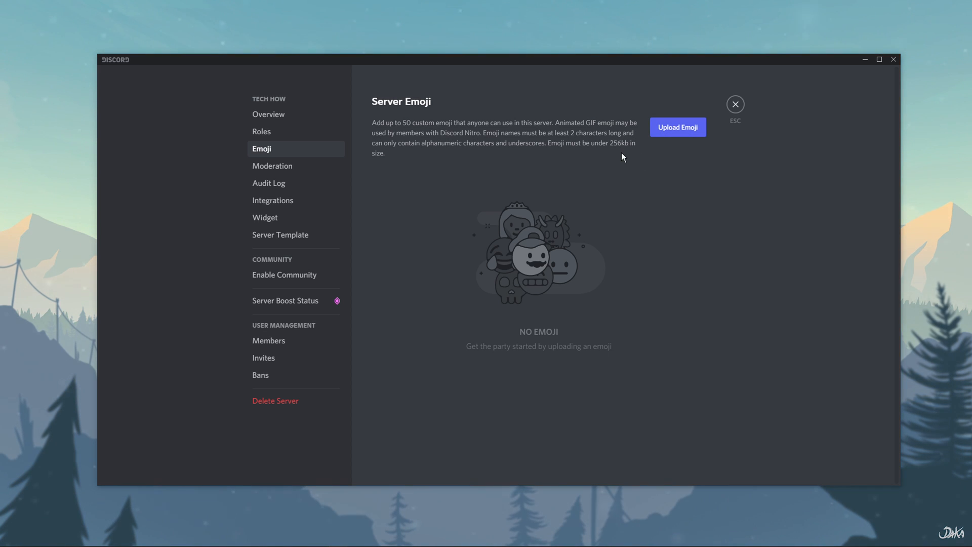
mouse_move(628, 150)
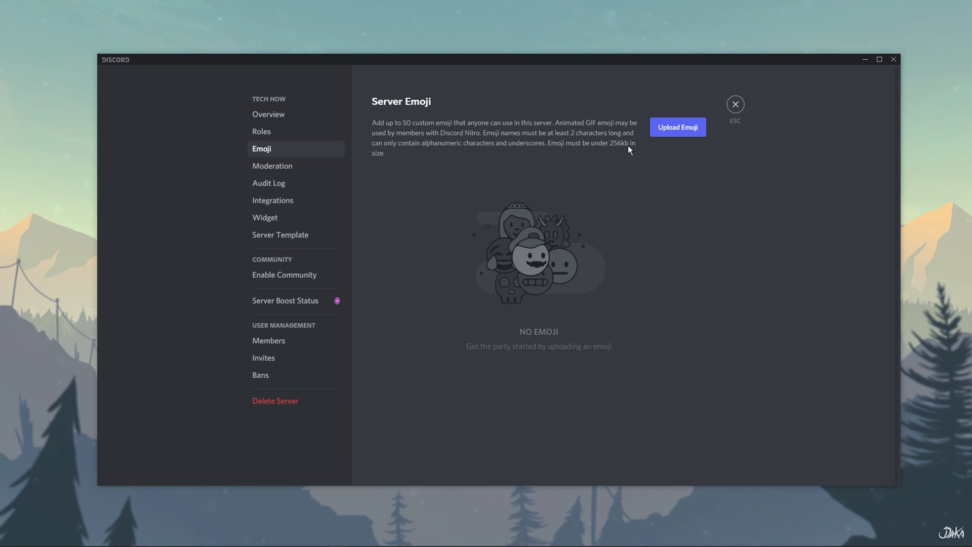
mouse_move(650, 142)
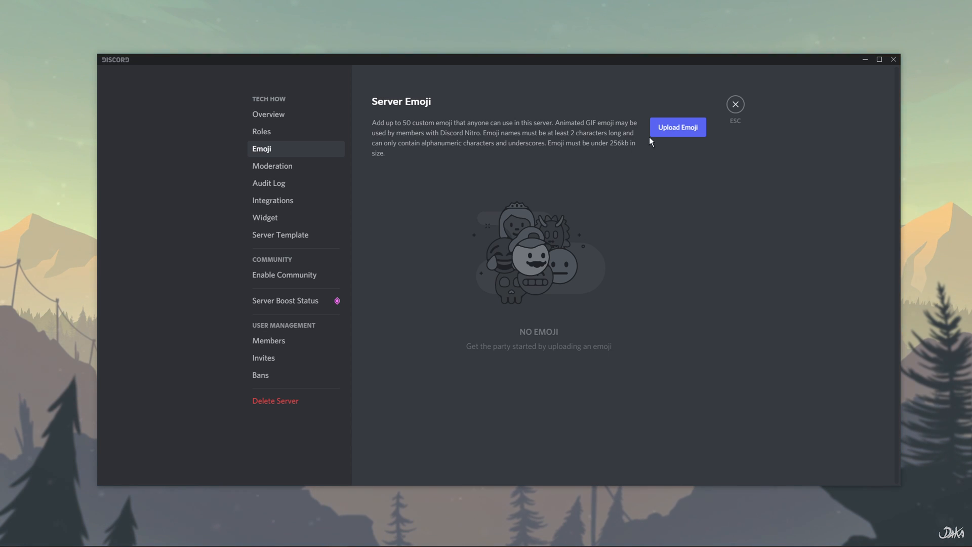
Upload the 6757_Sadge frog image from the Desktop as a new custom emoji.
click(677, 127)
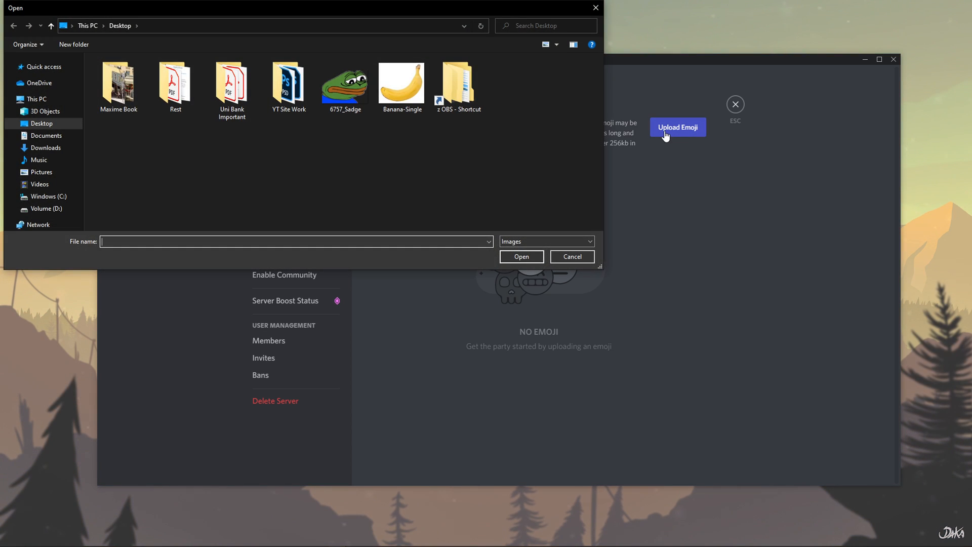
mouse_move(466, 172)
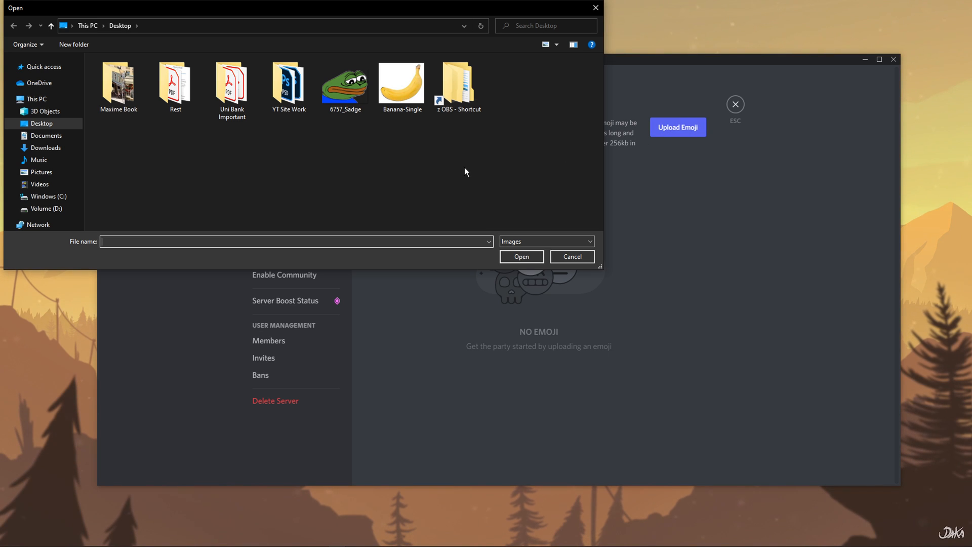
click(344, 84)
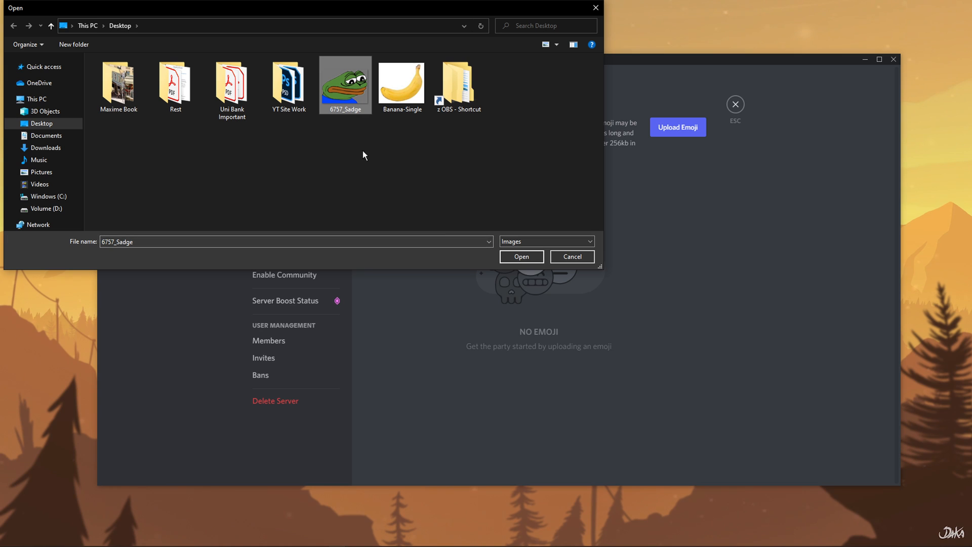
mouse_move(471, 219)
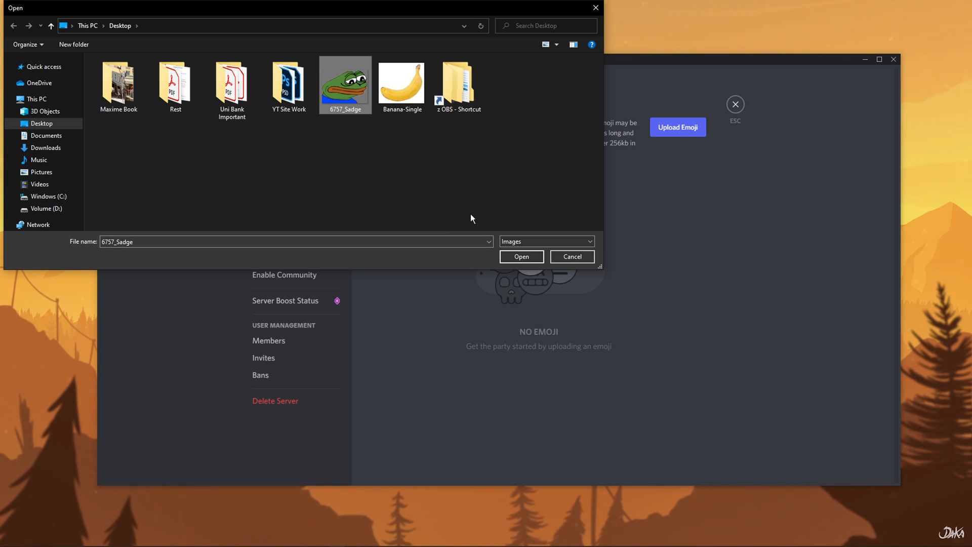
click(520, 256)
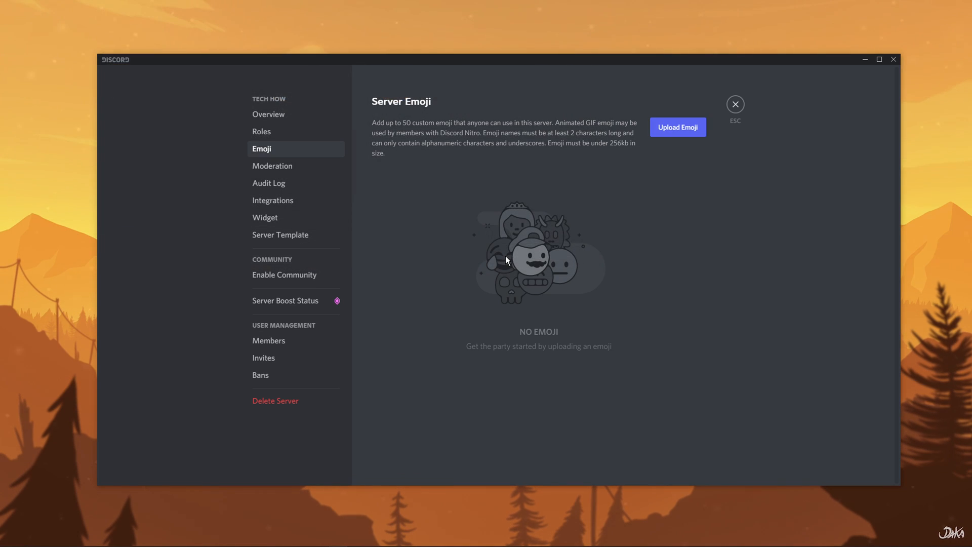
Rename the uploaded frog emoji to Sadge123.
click(678, 128)
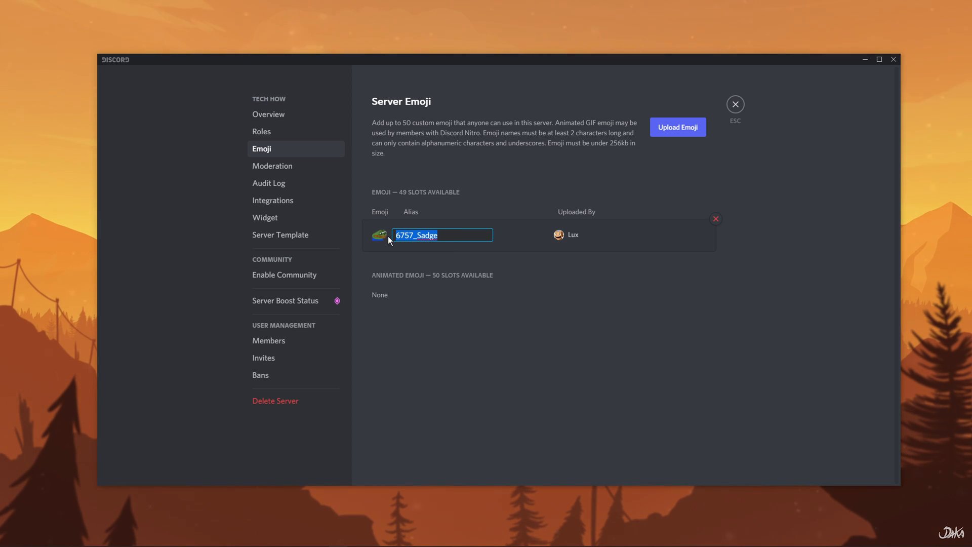
text(Sadge)
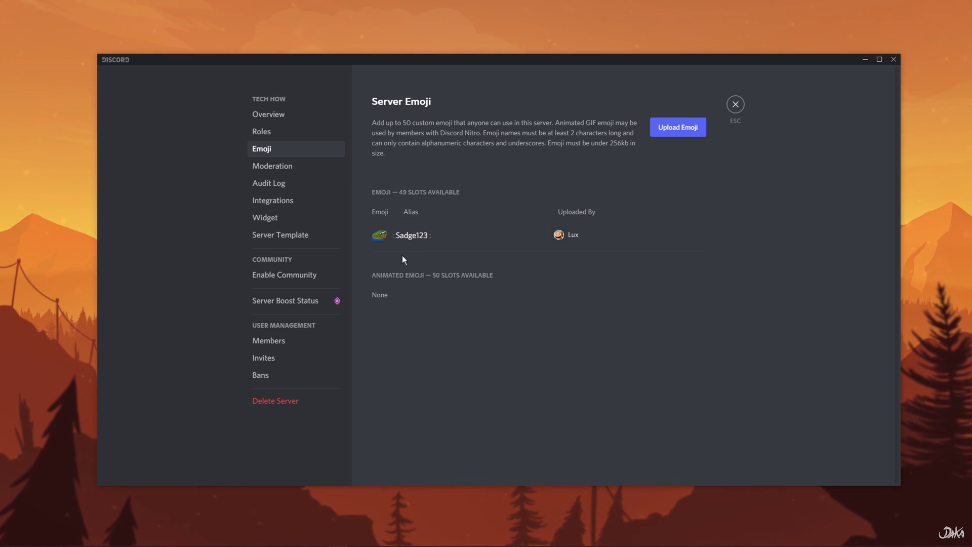
click(412, 235)
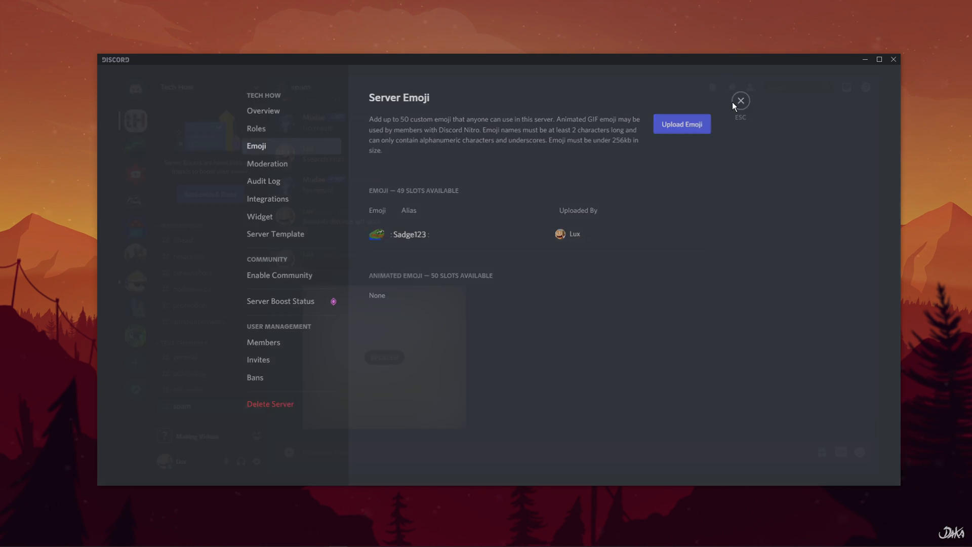
Return to #spam and send the Sadge123 emoji from the Tech How picker as a message.
click(739, 100)
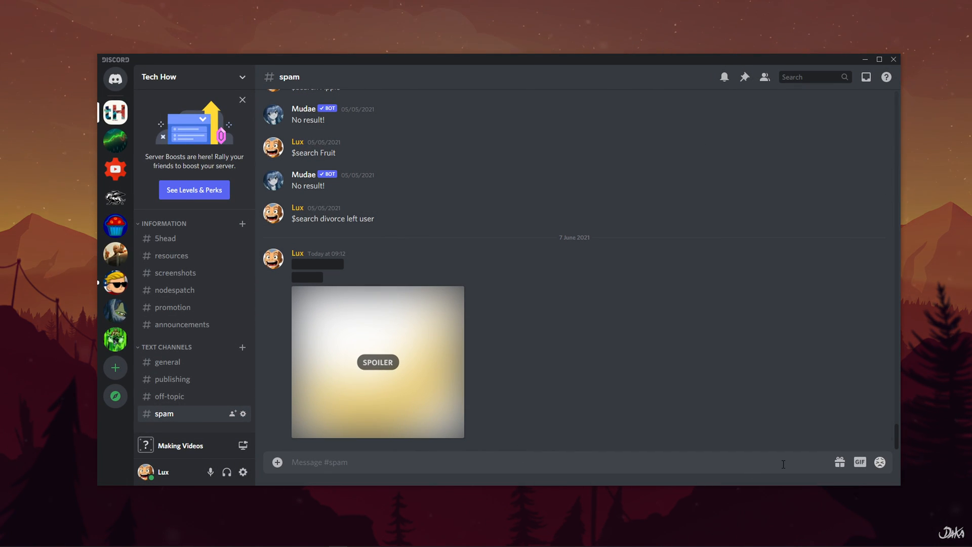
mouse_move(880, 462)
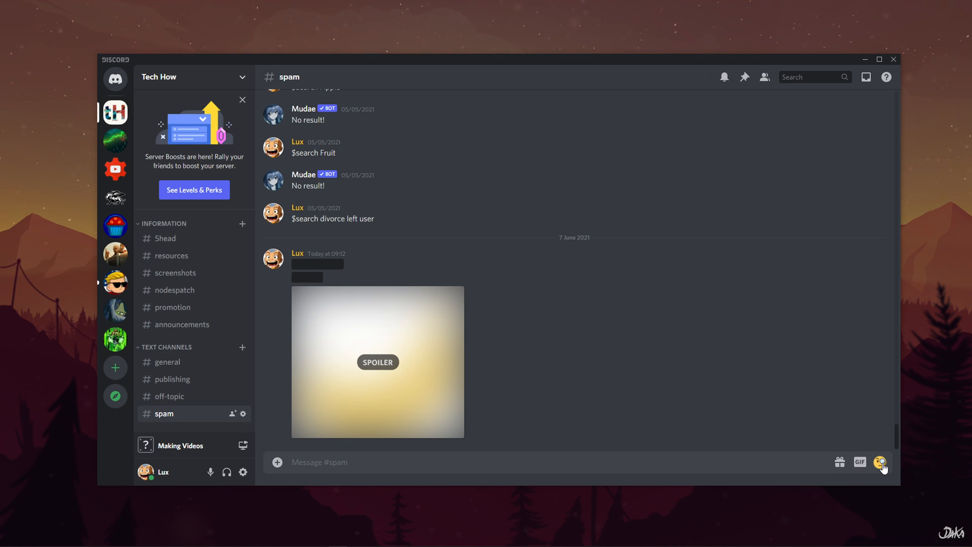
click(319, 462)
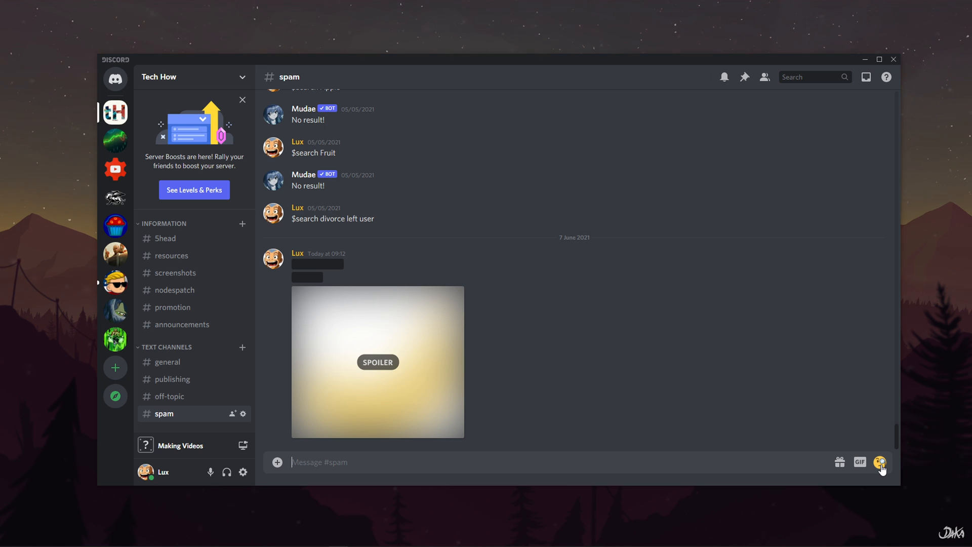
click(880, 462)
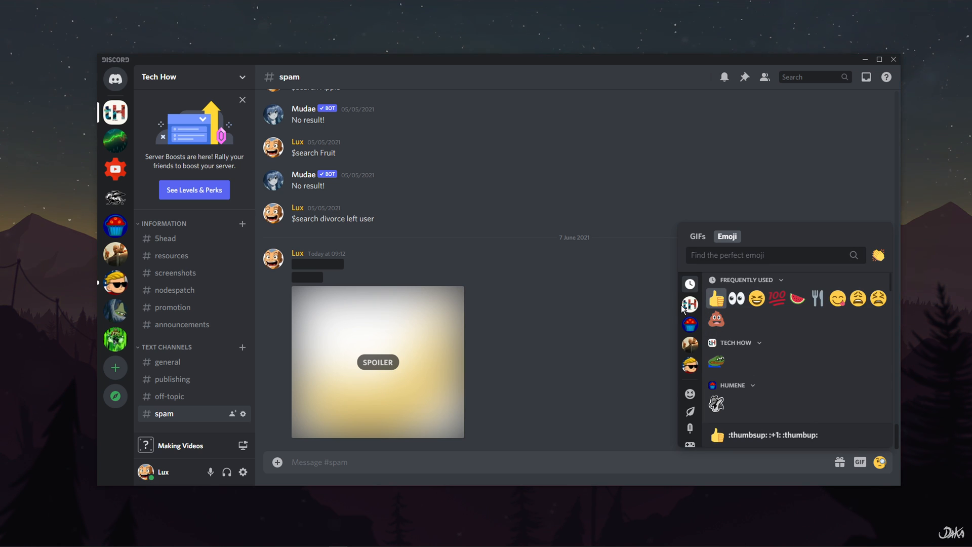
click(717, 361)
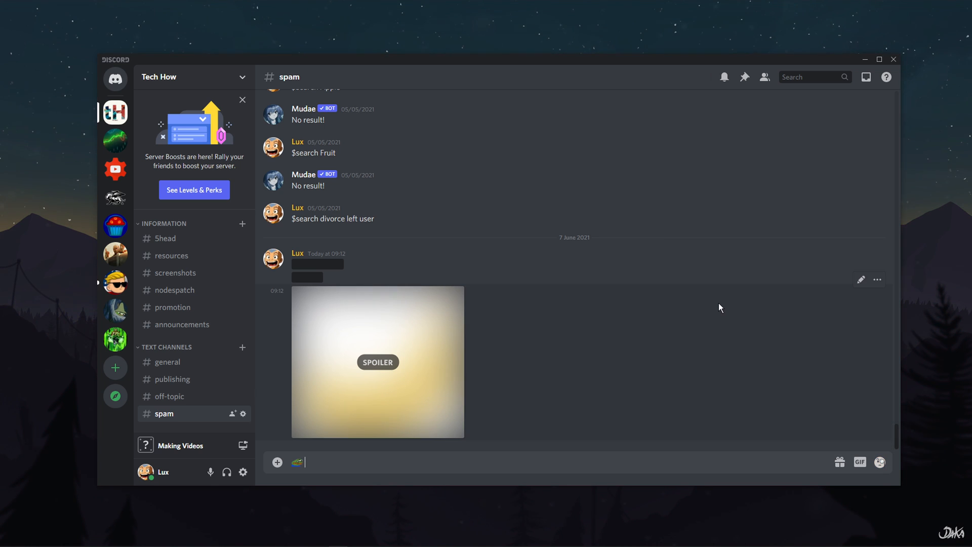
key(enter)
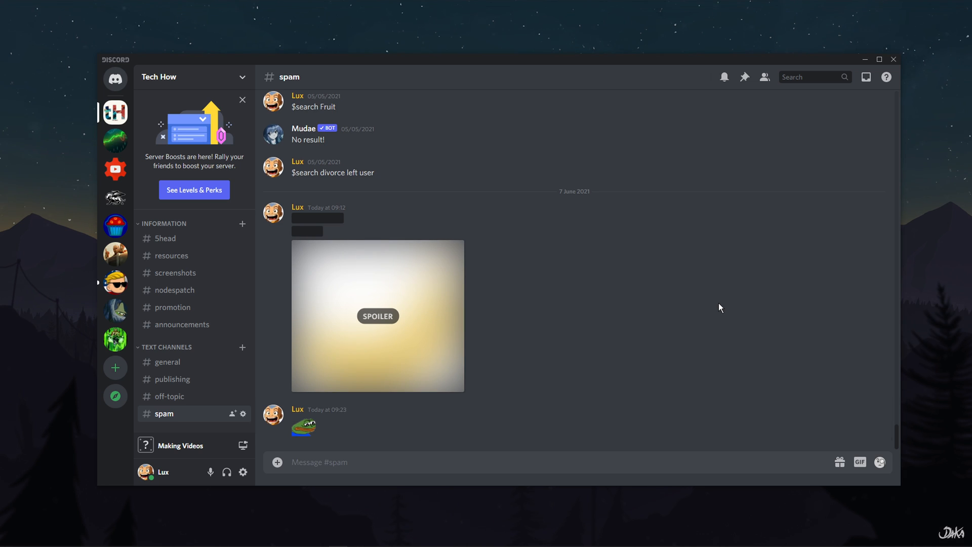